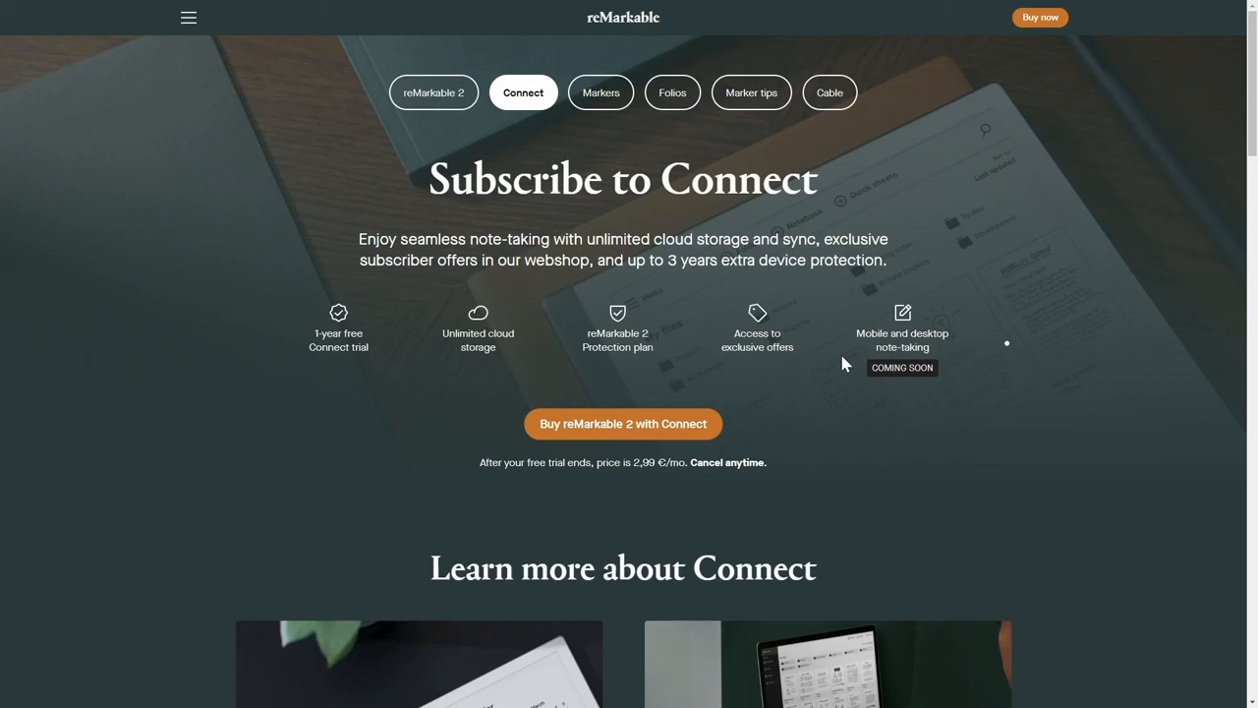
Start the reMarkable 2 purchase, keep Marker Plus, choose the plain grey Folio and add the 547 € bundle to cart.
scroll("down", 3)
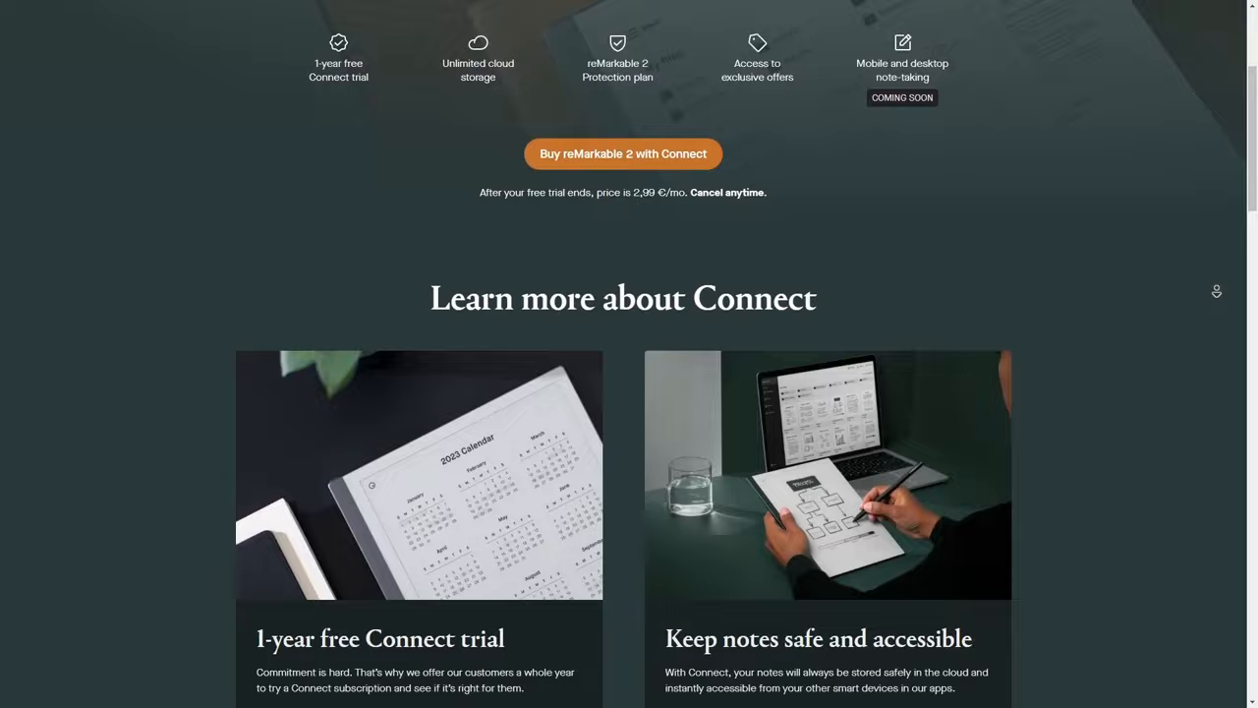
scroll("down", 3)
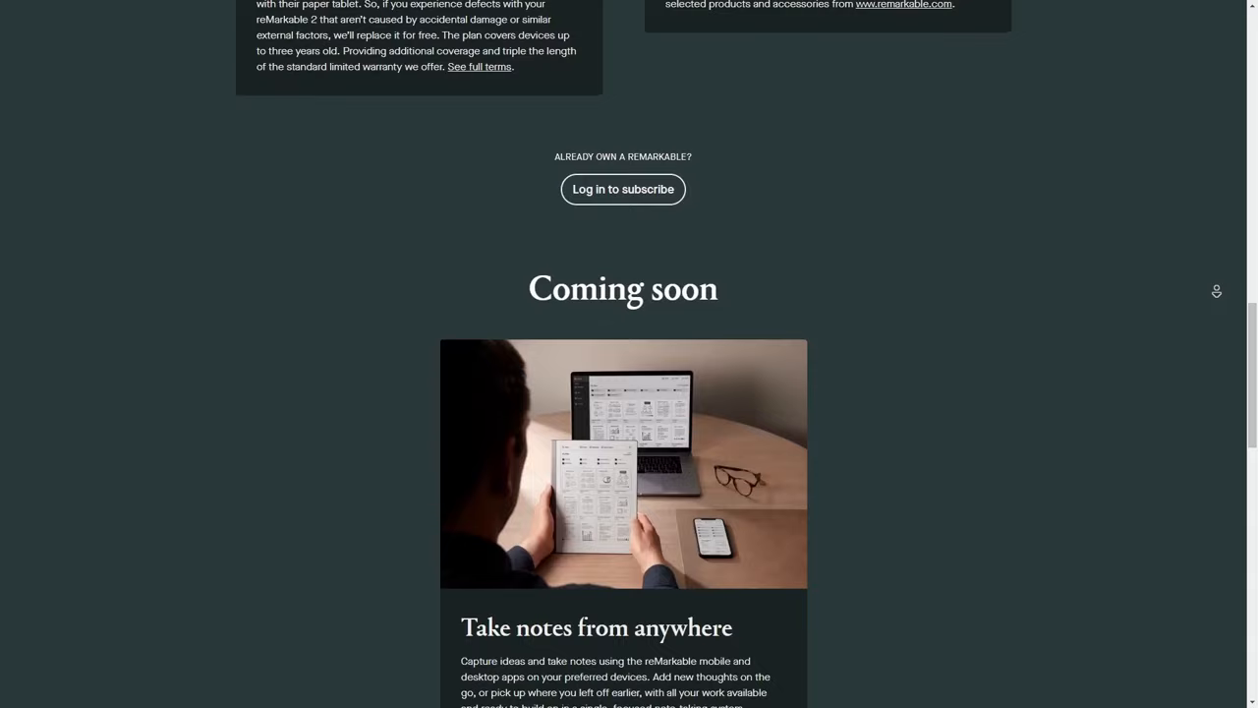
scroll("up", 3)
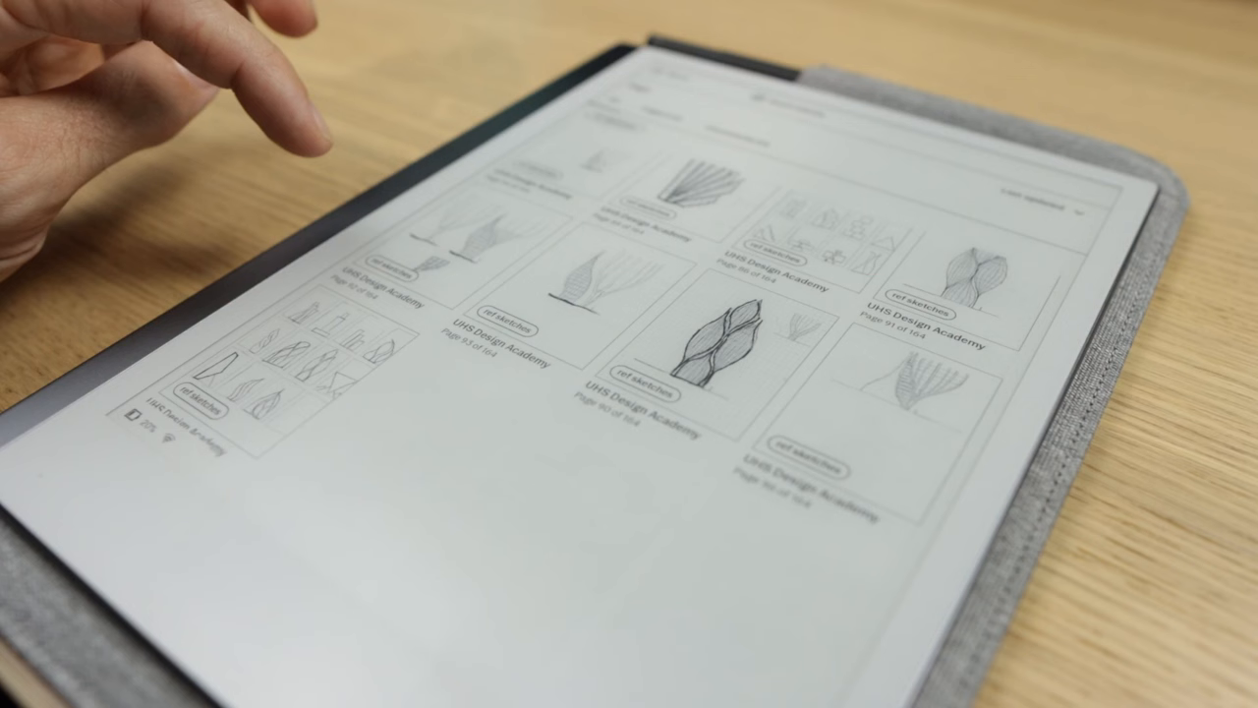
scroll("down", 3)
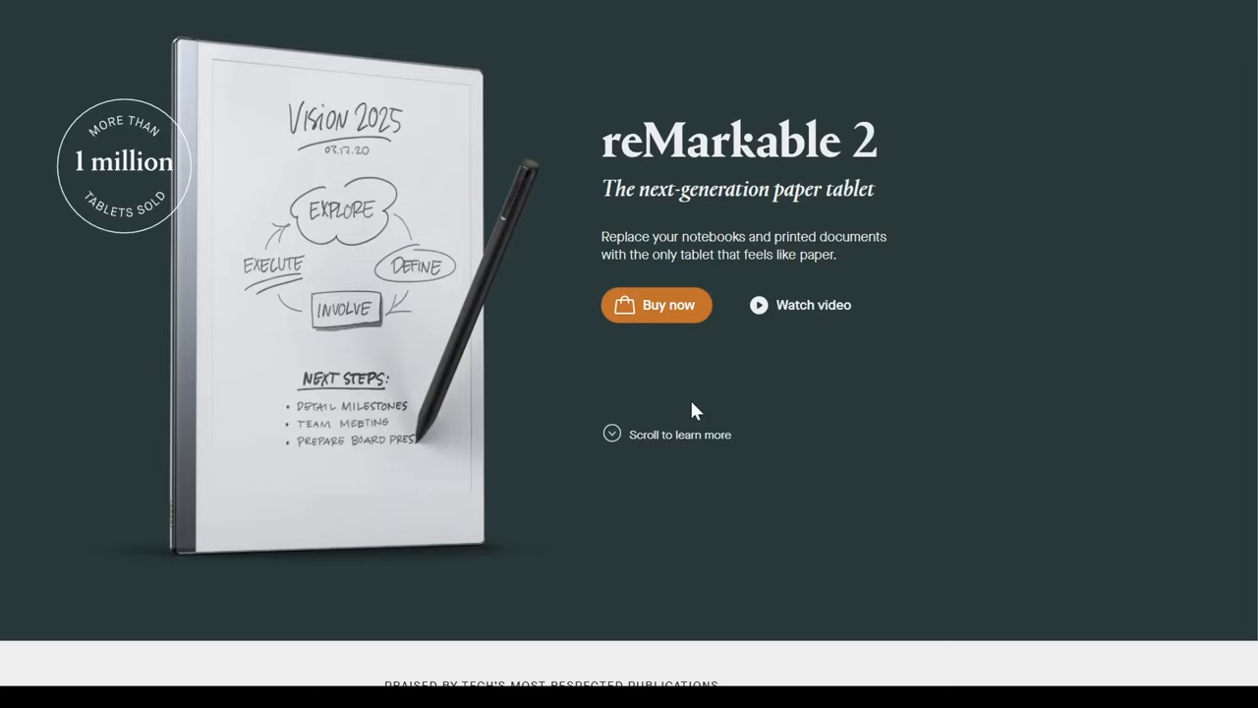
left_click(656, 305)
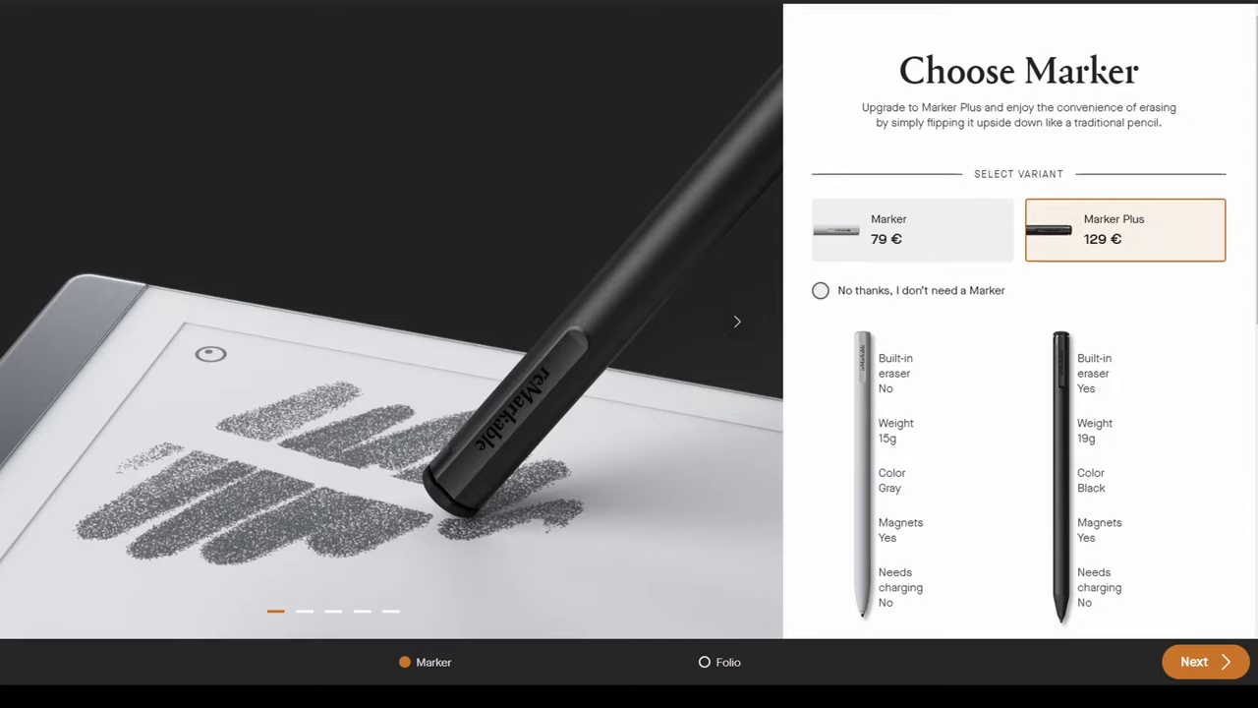
left_click(1203, 660)
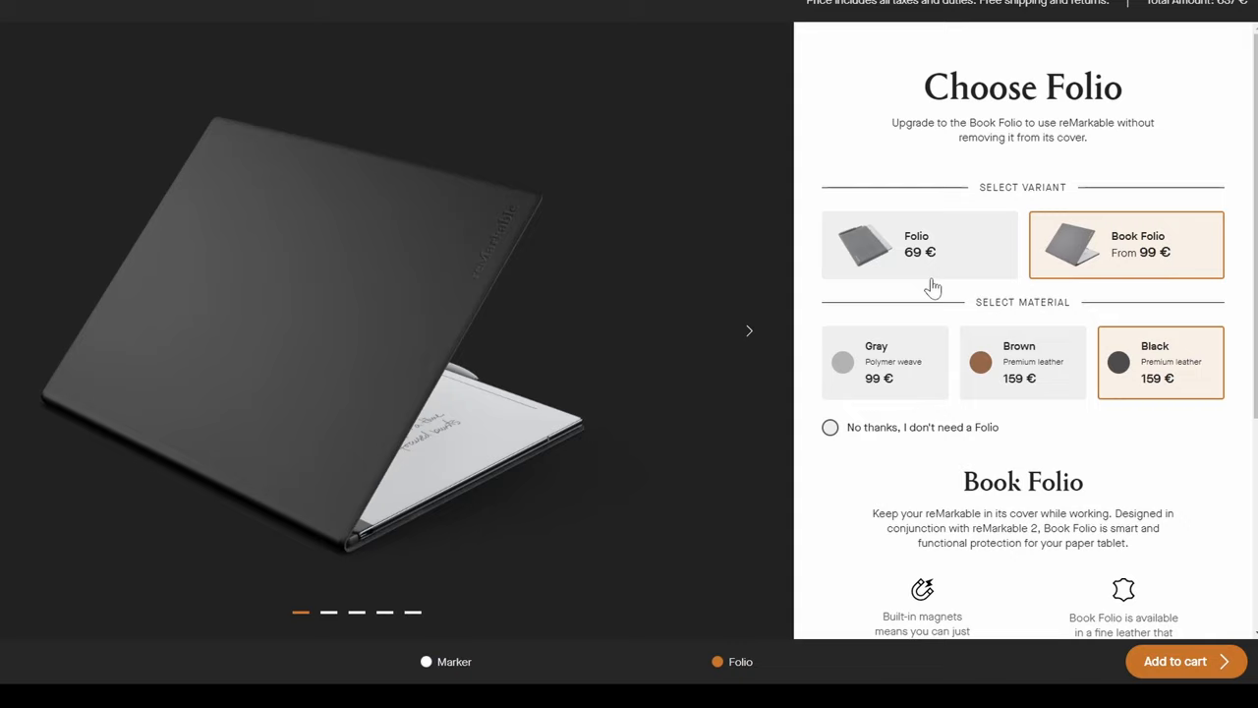
left_click(1176, 661)
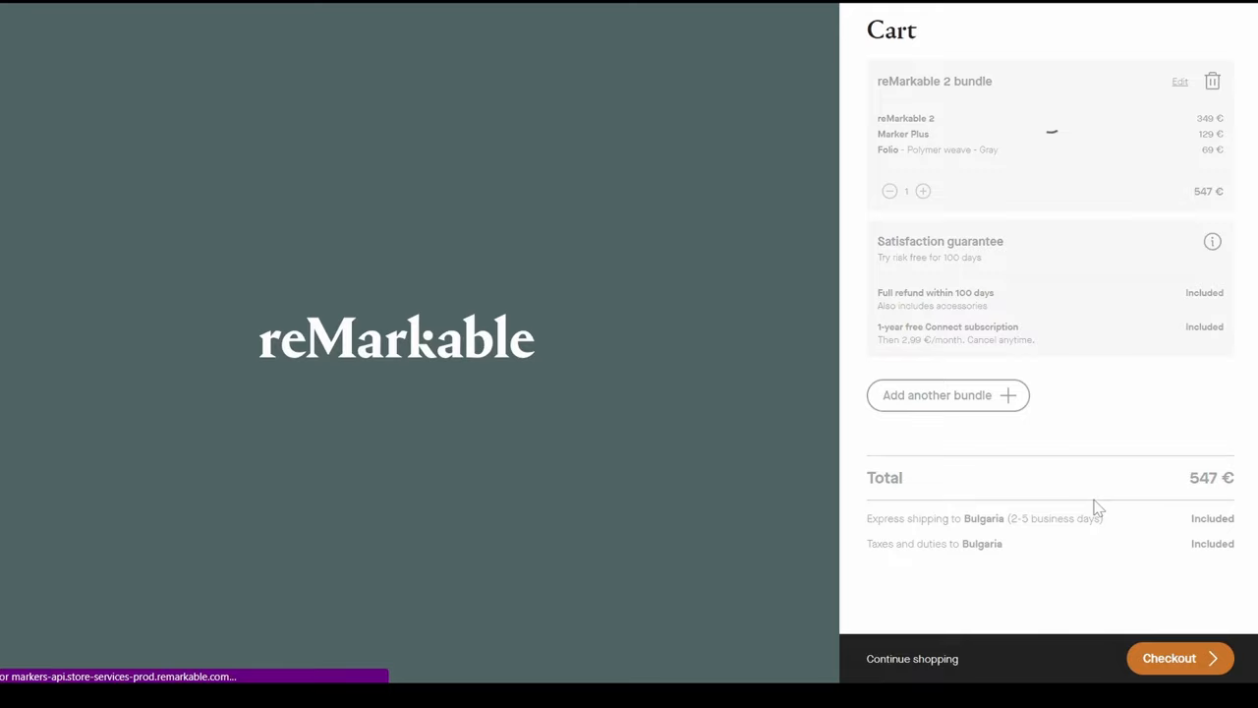